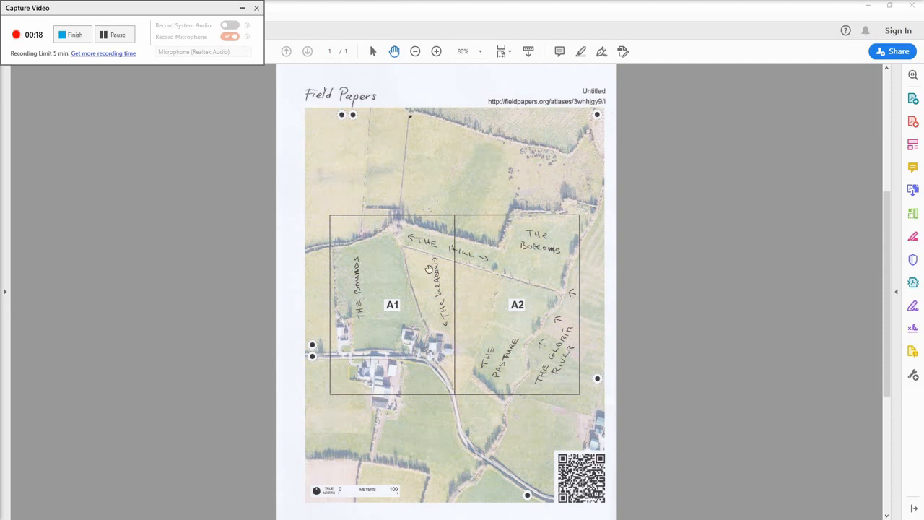
{"action": "mouse_move", "coordinate": [480, 257]}
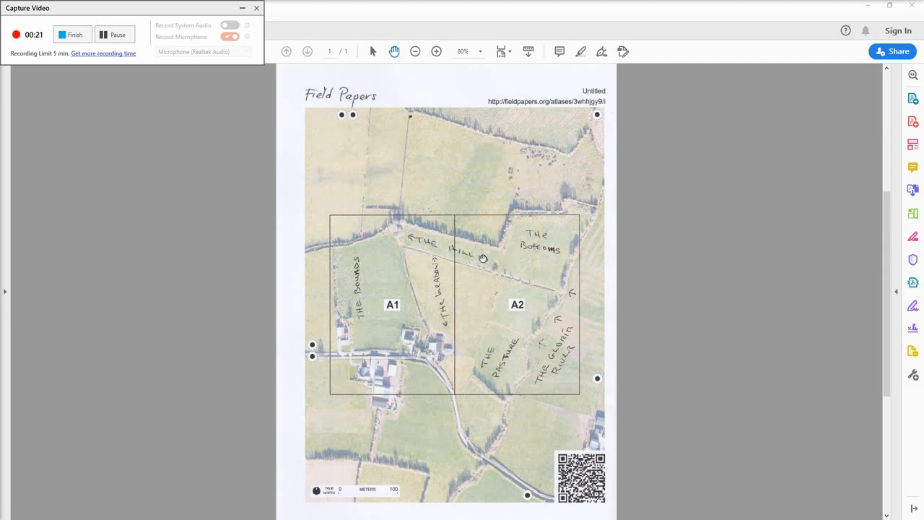
{"action": "mouse_move", "coordinate": [360, 286]}
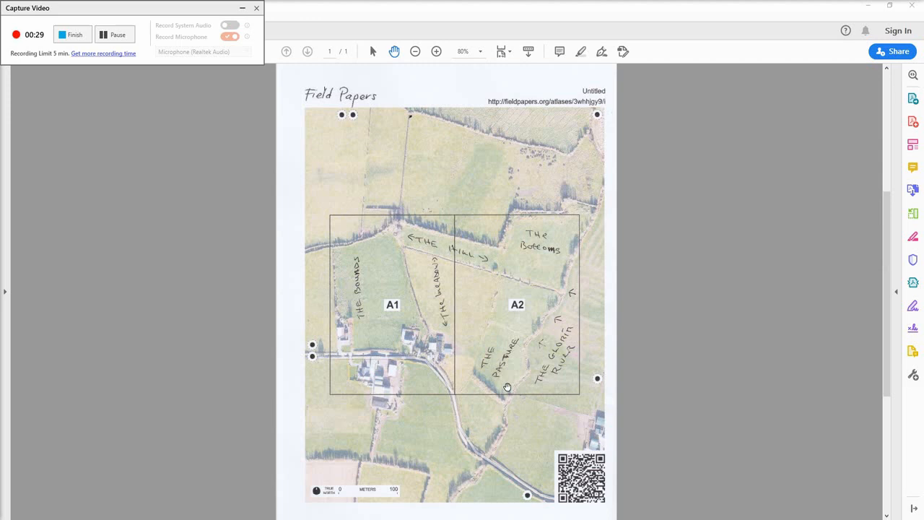
{"action": "mouse_move", "coordinate": [574, 260]}
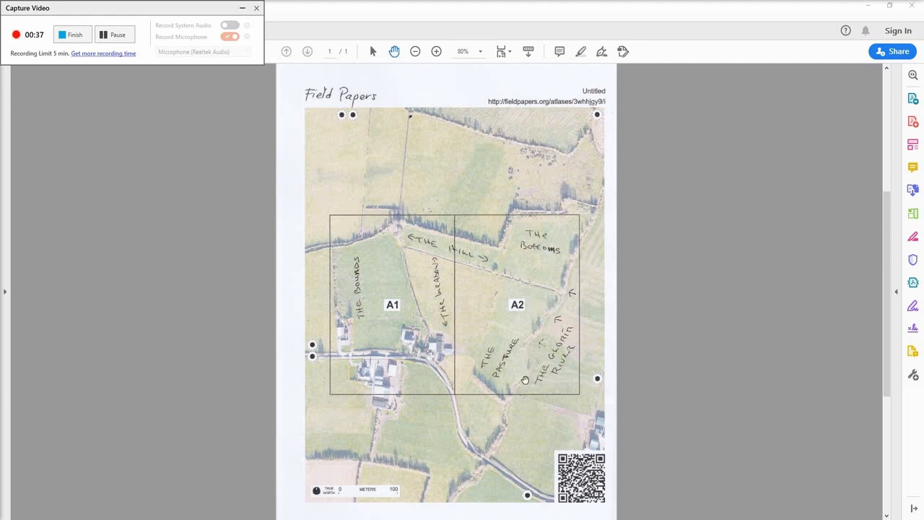
{"action": "mouse_move", "coordinate": [526, 292]}
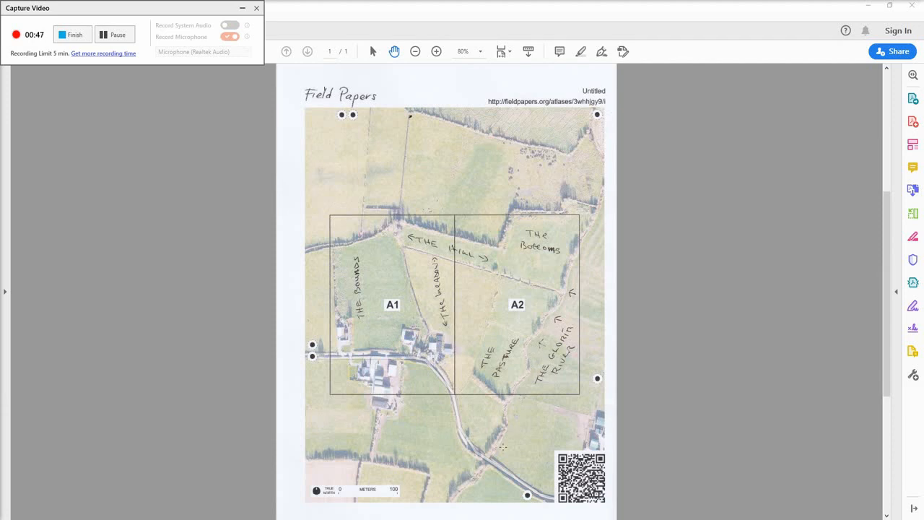
{"action": "mouse_move", "coordinate": [523, 415]}
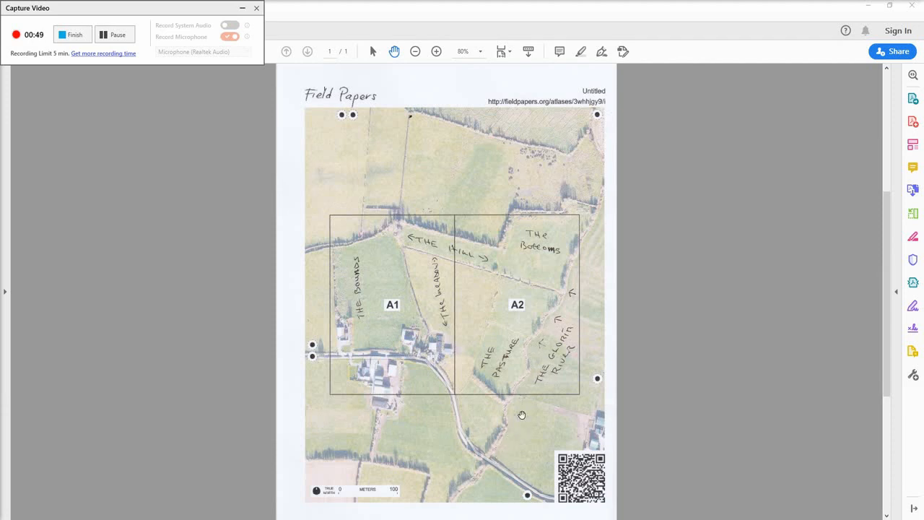
{"action": "mouse_move", "coordinate": [541, 217]}
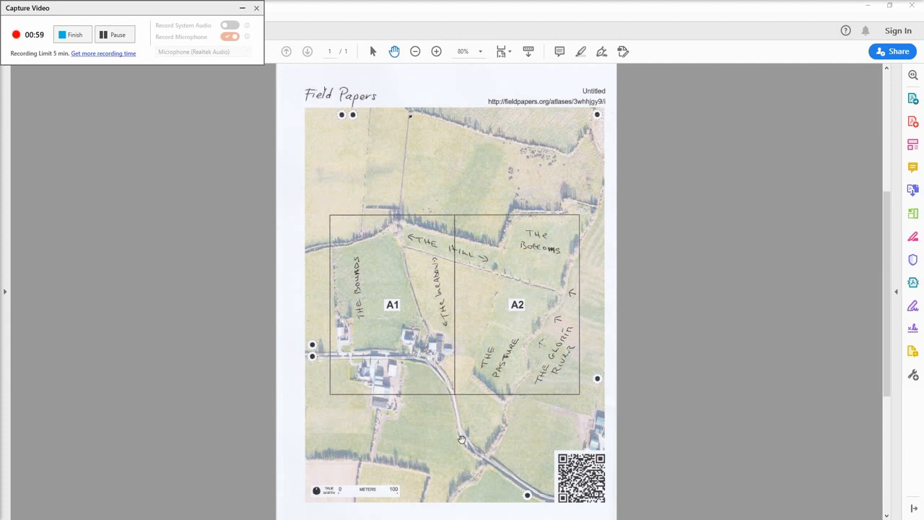
{"action": "mouse_move", "coordinate": [726, 282]}
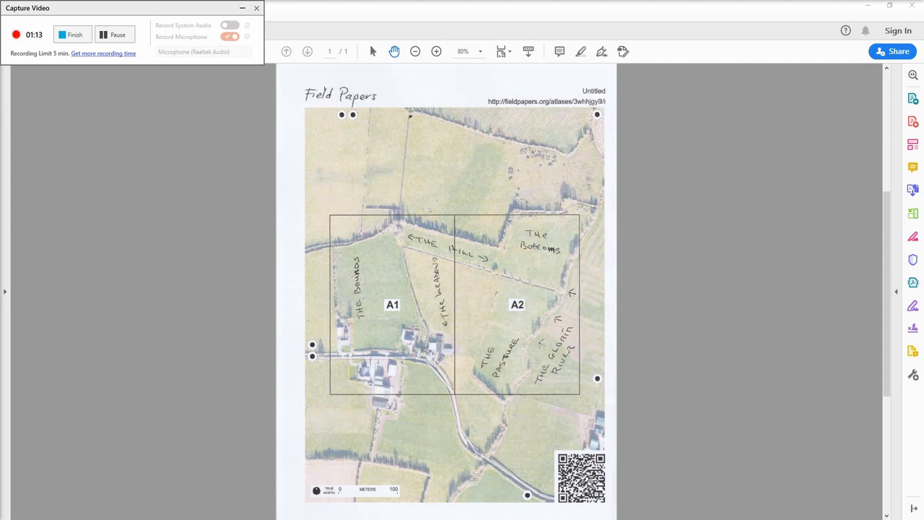
{"action": "mouse_move", "coordinate": [612, 416]}
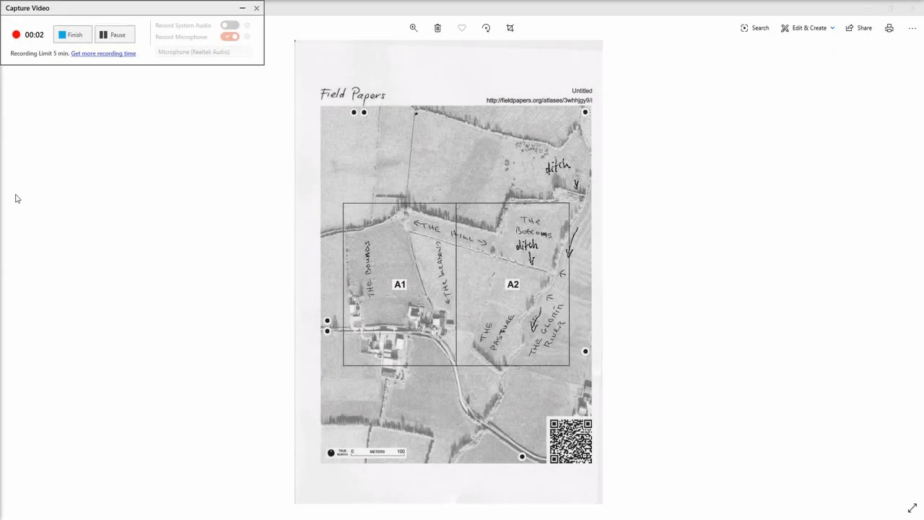
{"action": "mouse_move", "coordinate": [41, 221]}
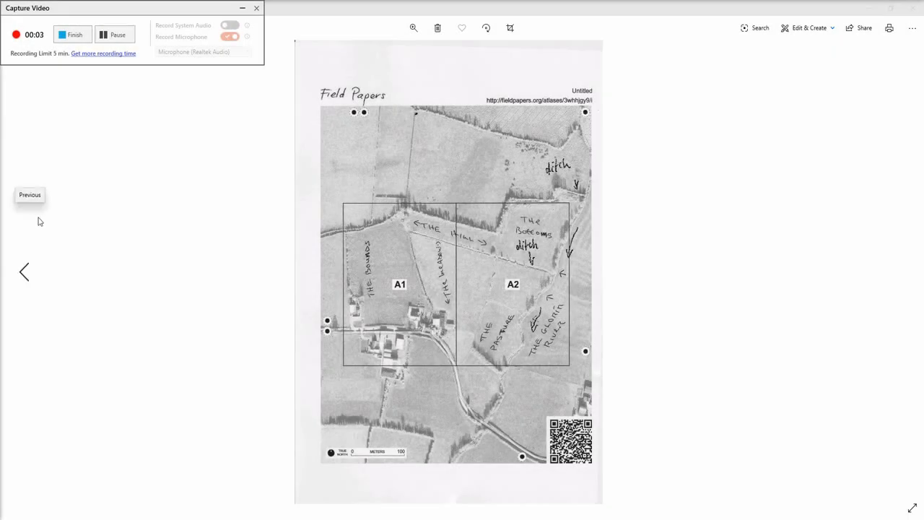
{"action": "mouse_move", "coordinate": [490, 232]}
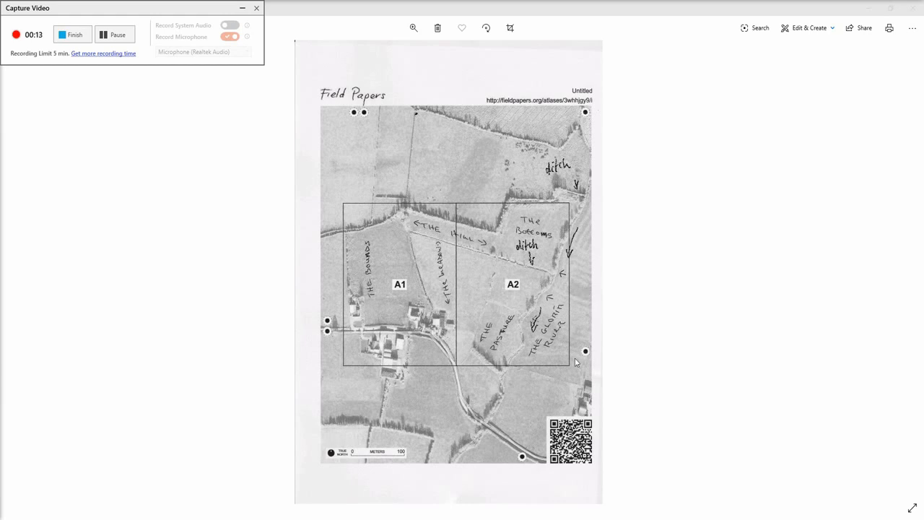
{"action": "mouse_move", "coordinate": [593, 236]}
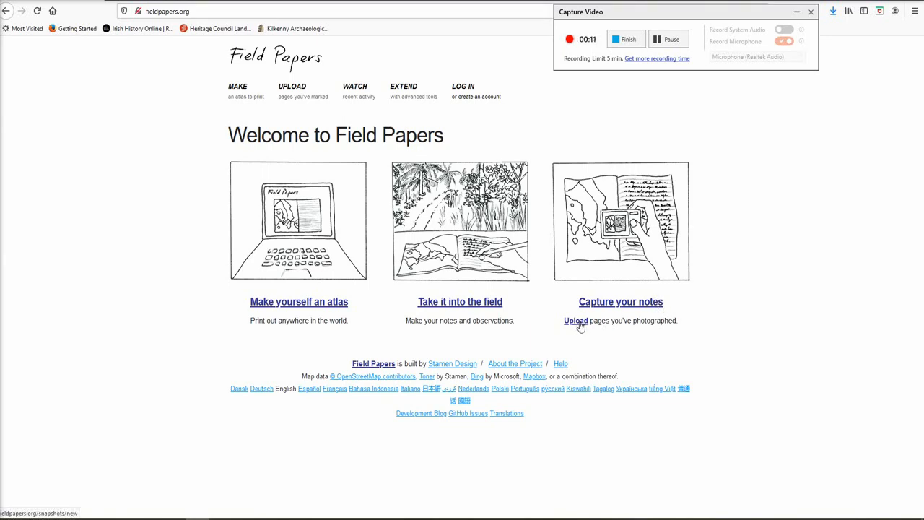
Go to Field Papers upload and browse for the scanned atlas page image.
{"action": "left_click", "coordinate": [575, 321]}
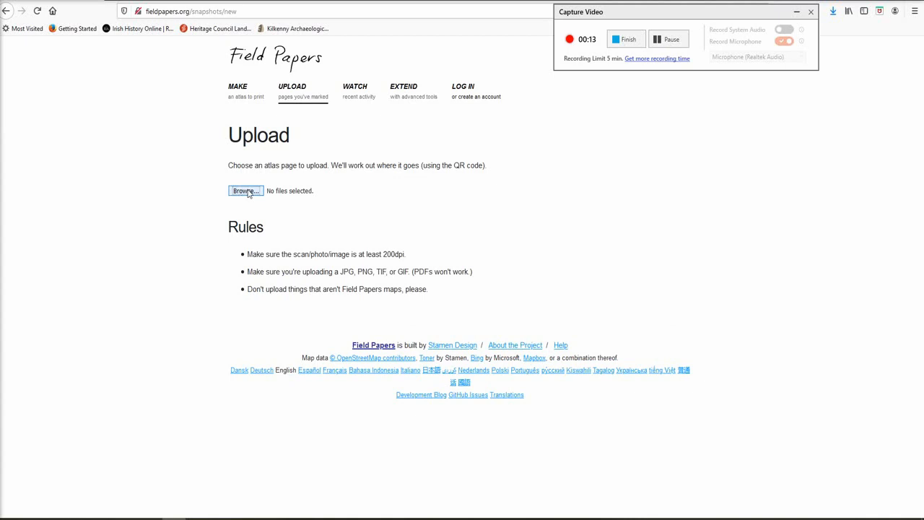
{"action": "left_click", "coordinate": [245, 191]}
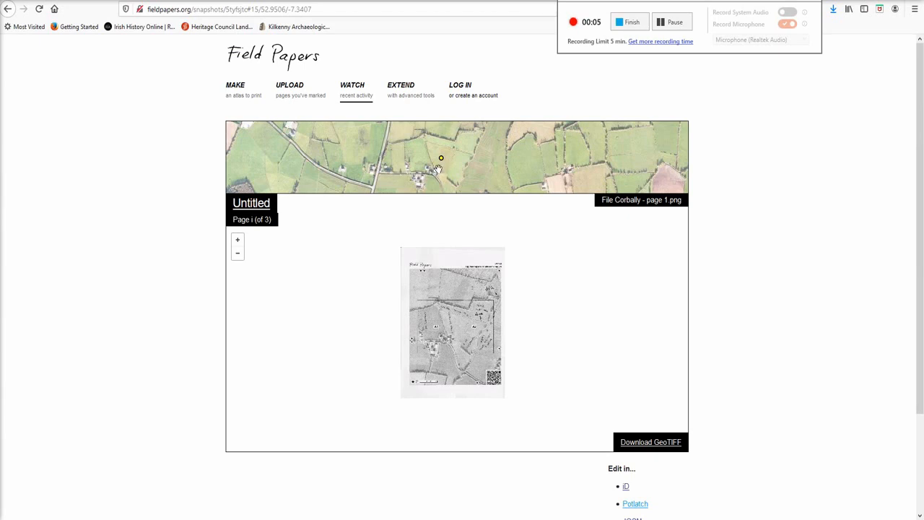
{"action": "mouse_move", "coordinate": [626, 488]}
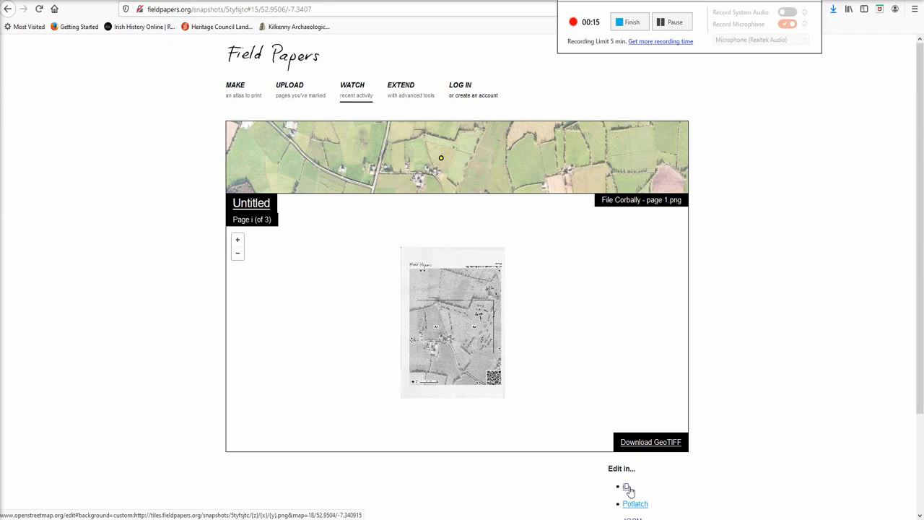
Scroll the snapshot page down to the 'Edit in…' editor links.
{"action": "scroll", "scroll_direction": "down", "scroll_amount": 3}
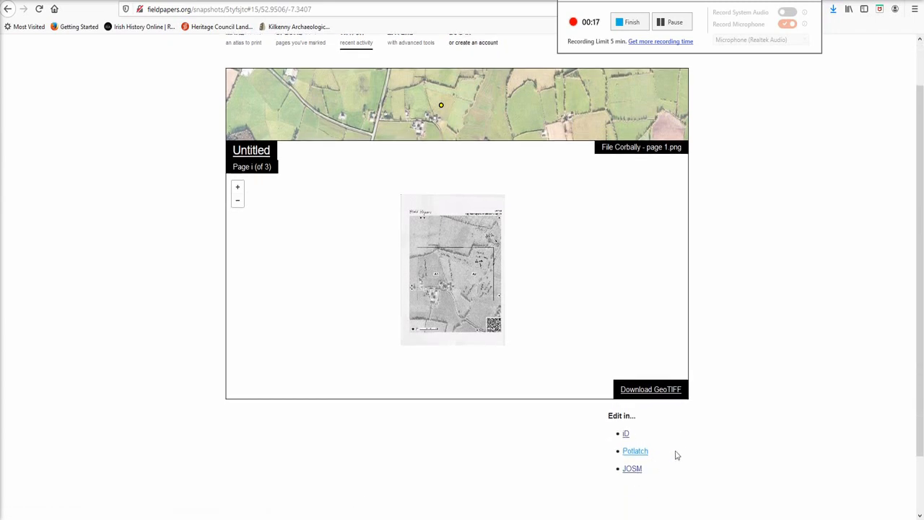
{"action": "mouse_move", "coordinate": [687, 456]}
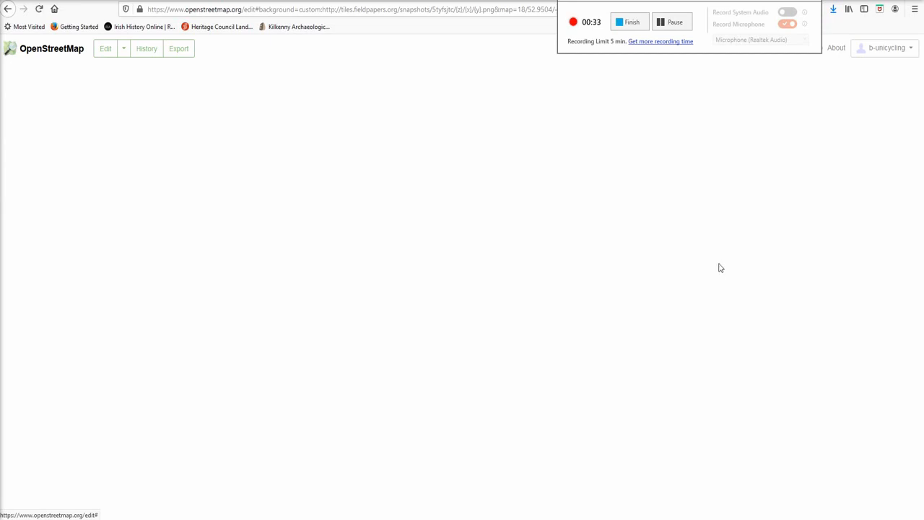
Dismiss the iD welcome dialog with 'Edit now' to start editing over the field map.
{"action": "left_click", "coordinate": [109, 49]}
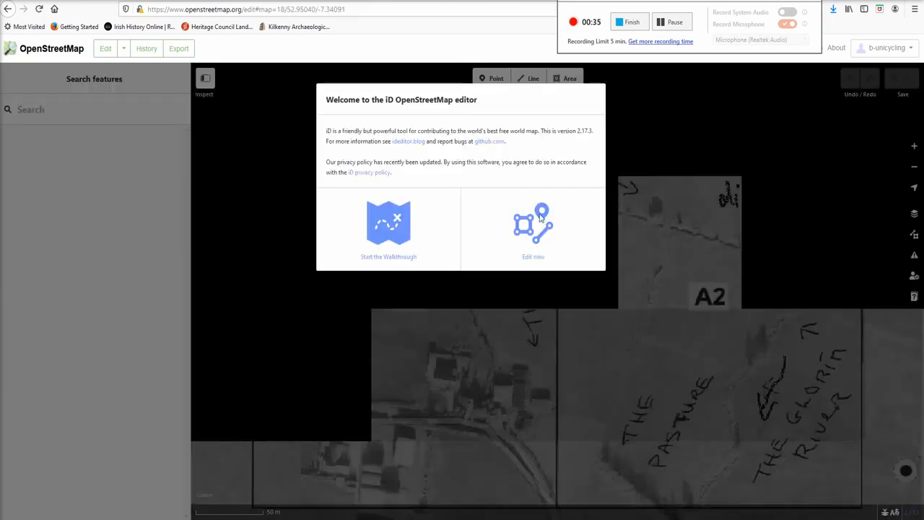
{"action": "left_click", "coordinate": [532, 224]}
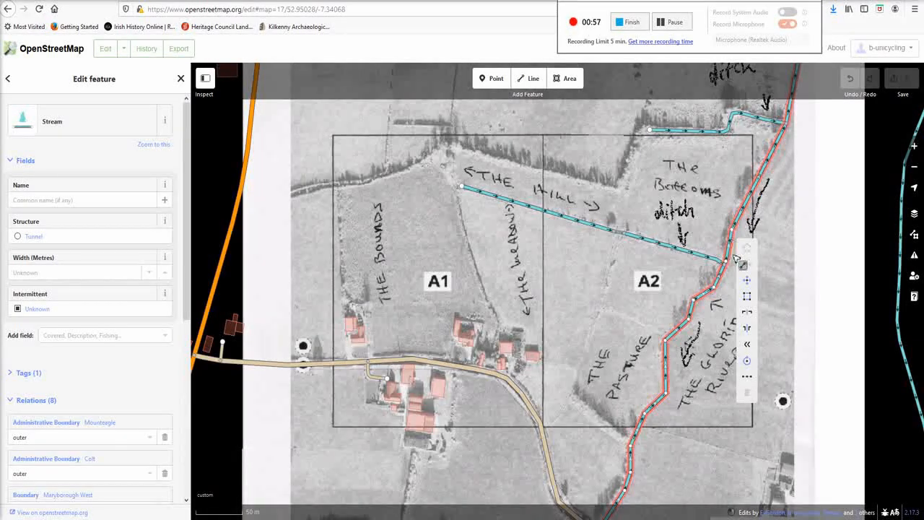
{"action": "mouse_move", "coordinate": [748, 345]}
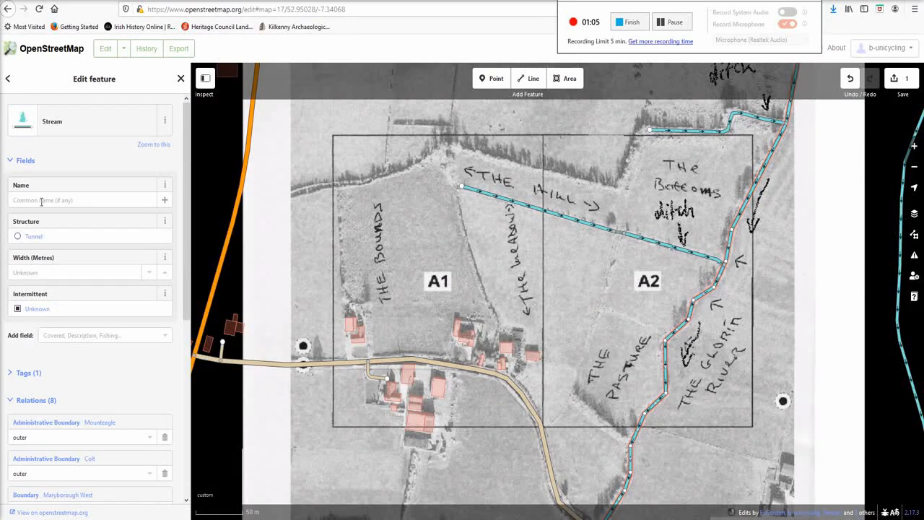
Enter the river's name starting 'Glor' into the stream's Name field and confirm it.
{"action": "type", "text": "Glor"}
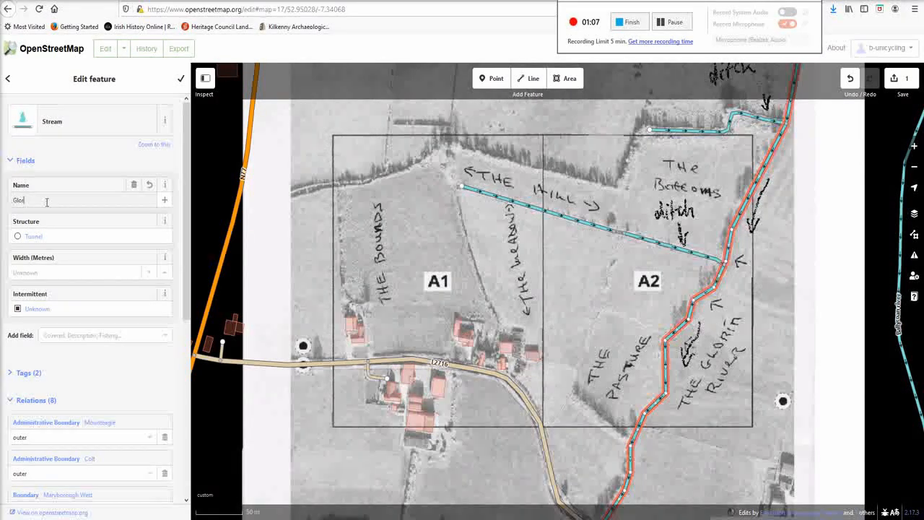
{"action": "key", "text": "AltGr"}
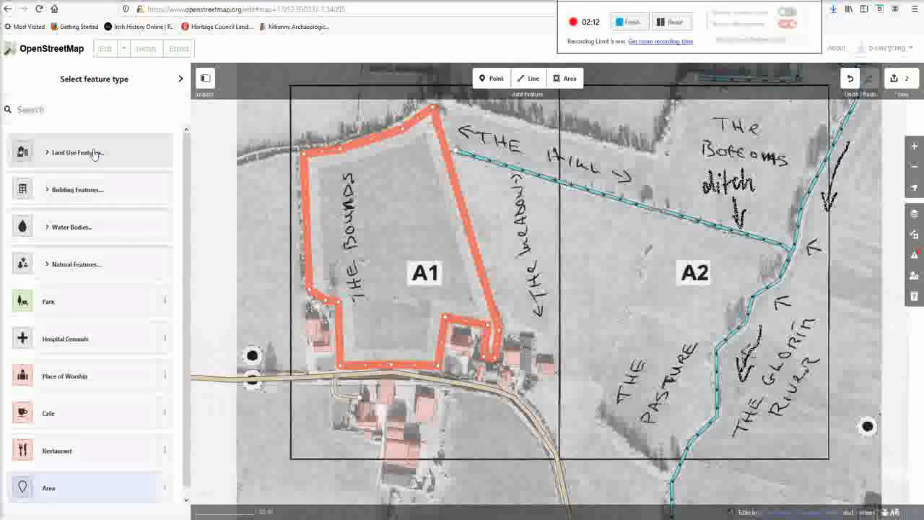
Tag the drawn area as Farmland under Land Use Features and name it The Bounds.
{"action": "left_click", "coordinate": [80, 153]}
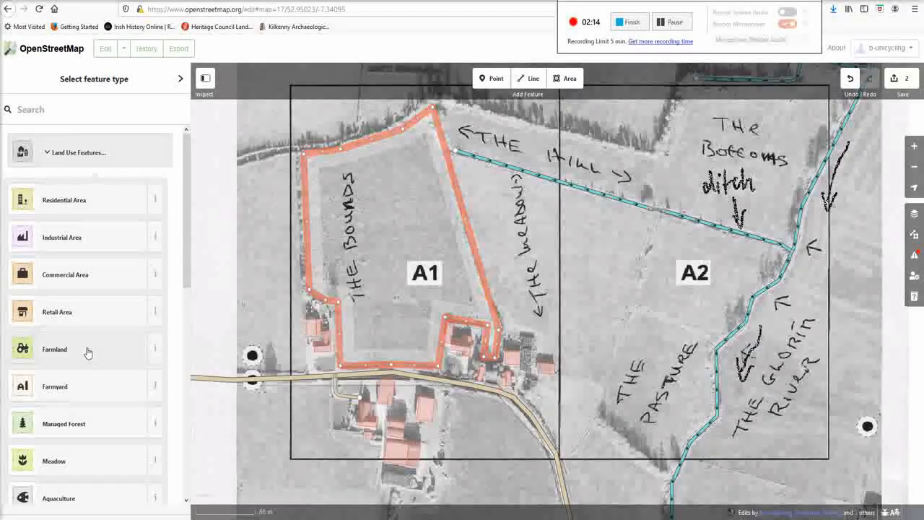
{"action": "left_click", "coordinate": [55, 350]}
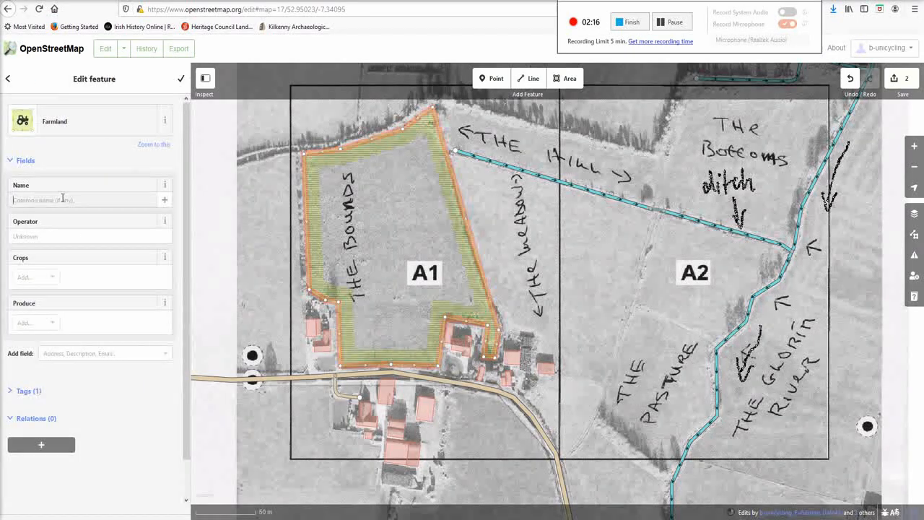
{"action": "type", "text": "1"}
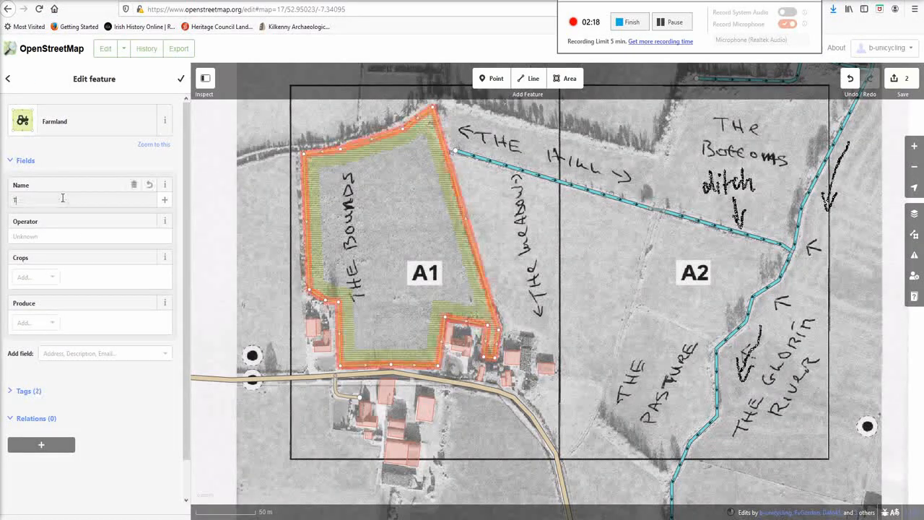
{"action": "type", "text": "The"}
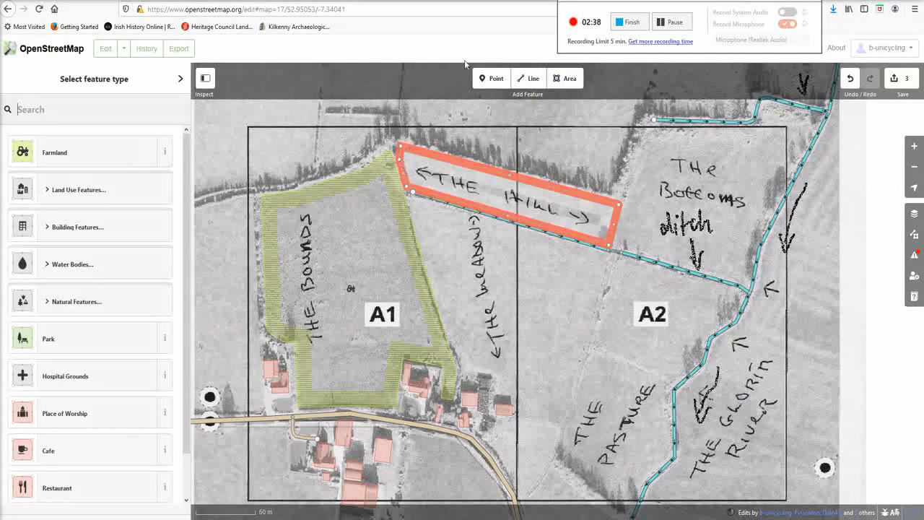
Tag the Hill strip area as Farmland and name it The Hill.
{"action": "left_click", "coordinate": [55, 153]}
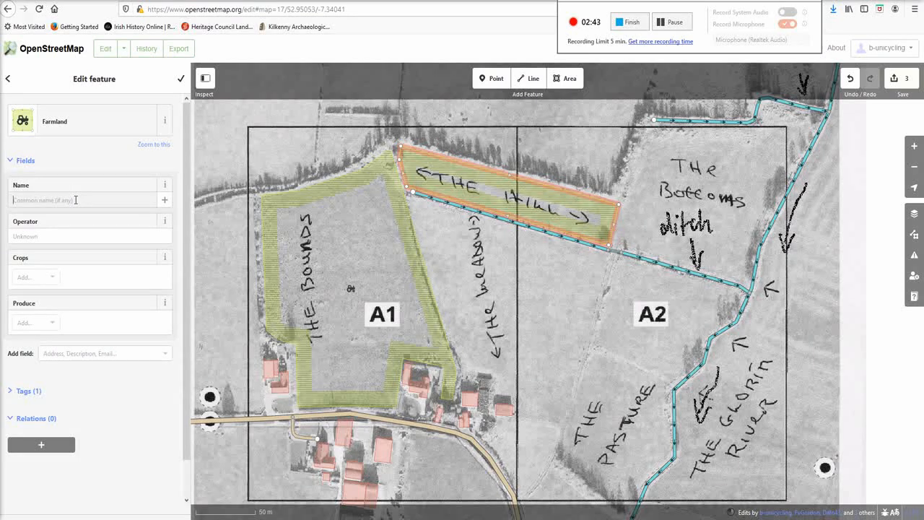
{"action": "type", "text": "The Hill"}
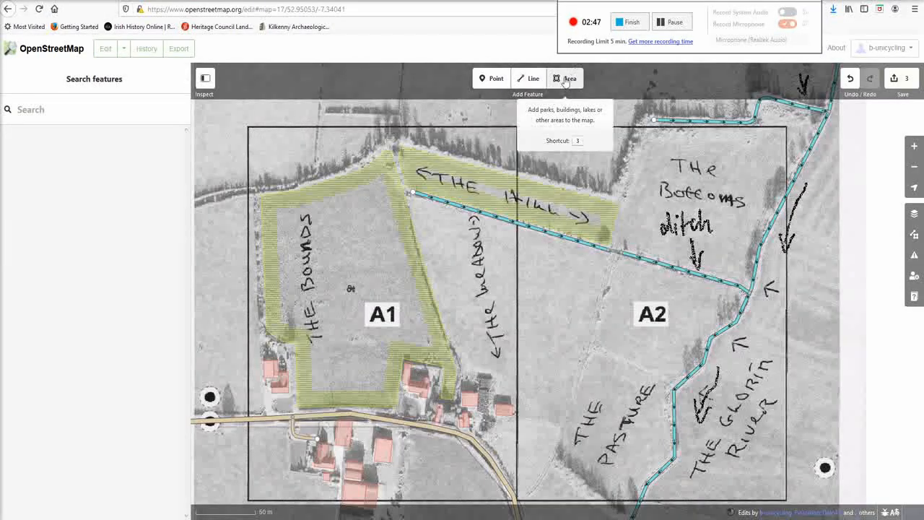
Trace The Bottoms field as a new area and tag it as Farmland.
{"action": "left_click", "coordinate": [566, 78]}
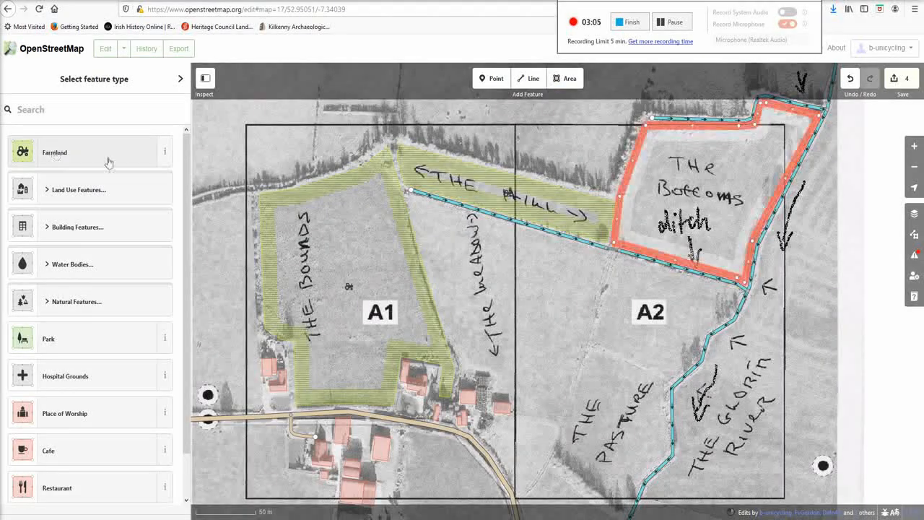
{"action": "left_click", "coordinate": [55, 153]}
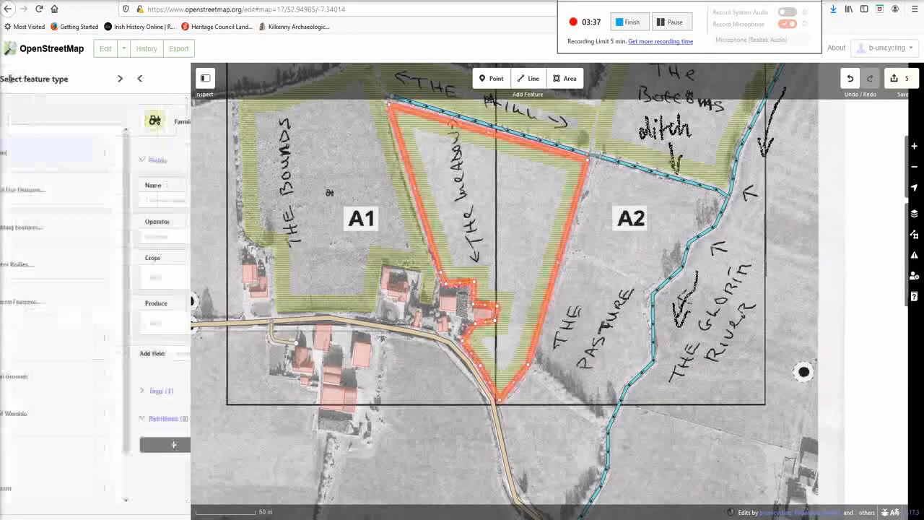
Tag the Meadow field as a Meadow under Land Use Features and name it The Meadow.
{"action": "left_click", "coordinate": [76, 189]}
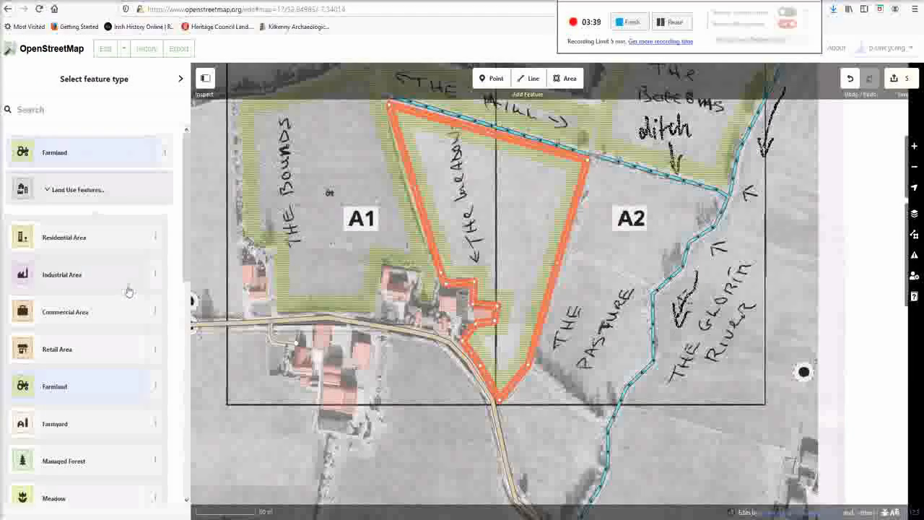
{"action": "left_click", "coordinate": [53, 497]}
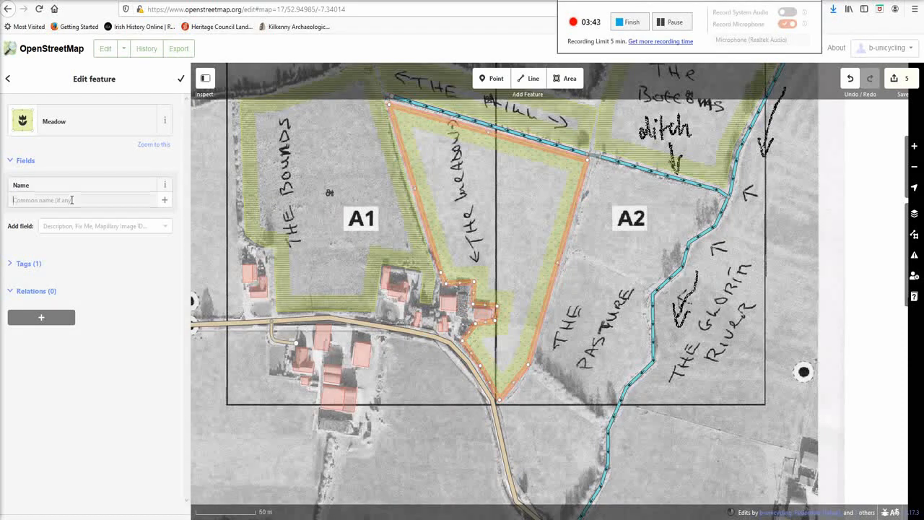
{"action": "type", "text": "The Mead"}
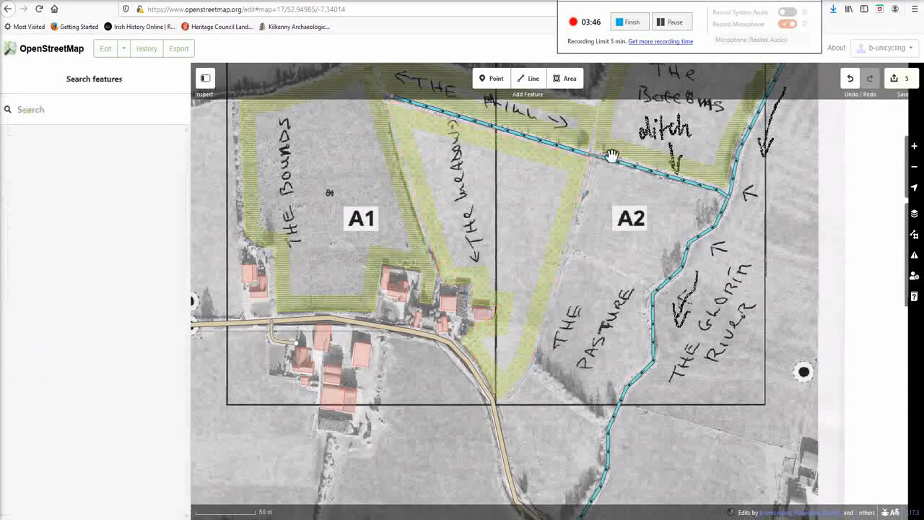
Trace the Pasture field, tag it Farmland named The Pasture, and finish the feature.
{"action": "left_click", "coordinate": [563, 78]}
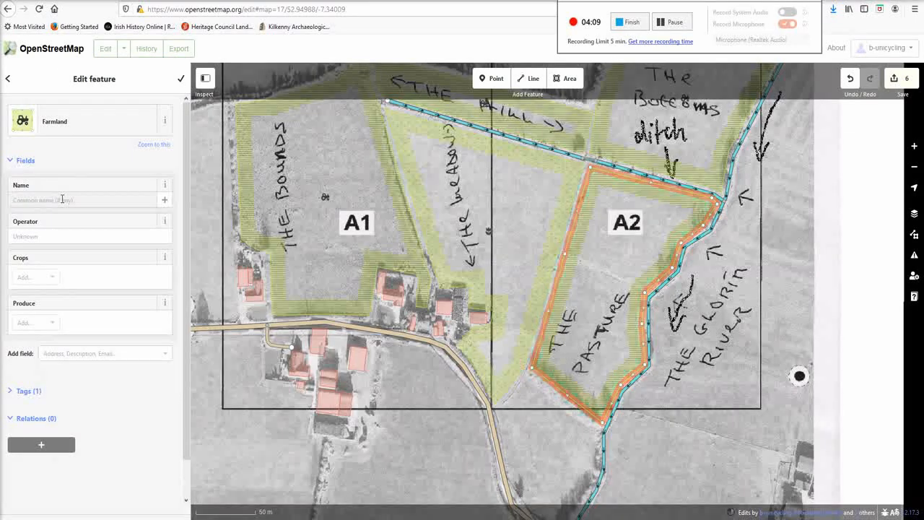
{"action": "type", "text": "The Pasture"}
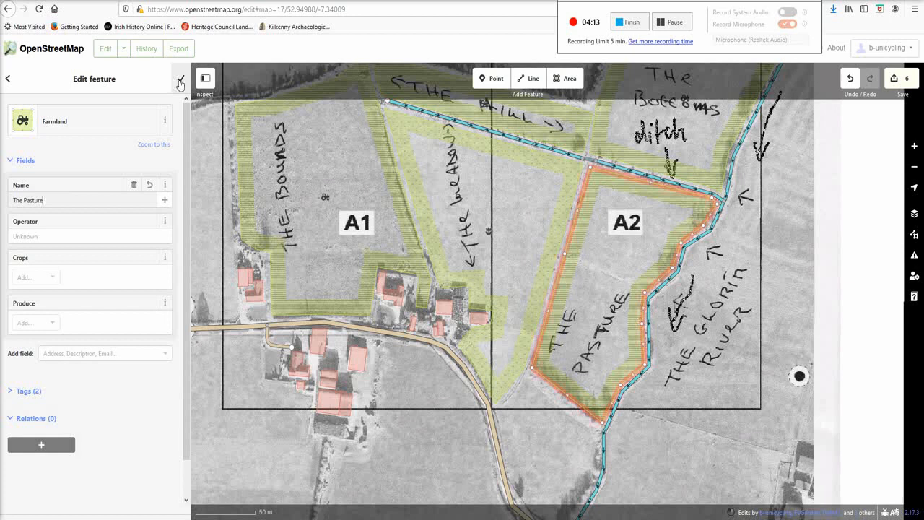
{"action": "left_click", "coordinate": [179, 78]}
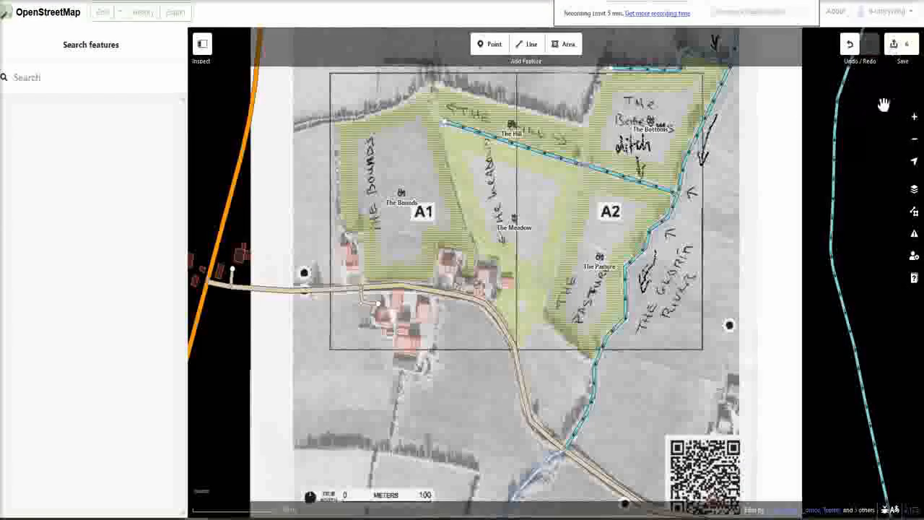
{"action": "mouse_move", "coordinate": [895, 43]}
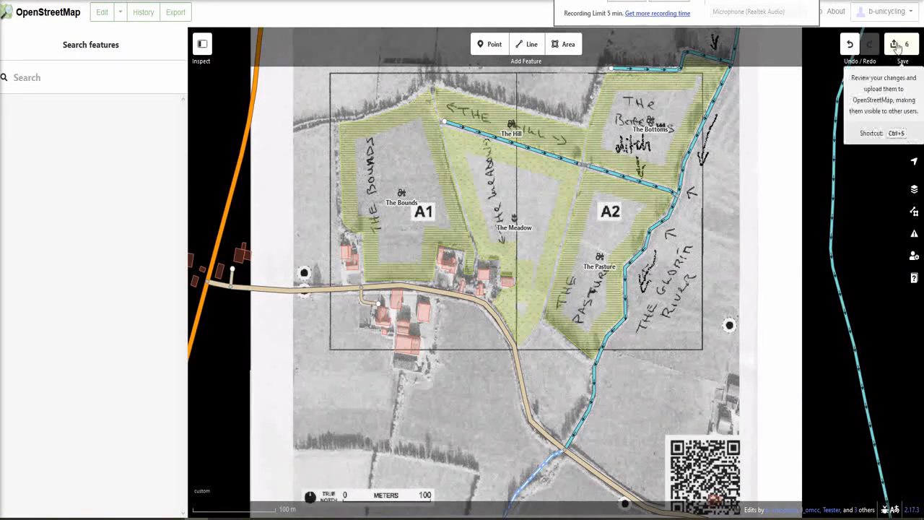
Review the edits and enter a changeset comment about field and river names.
{"action": "left_click", "coordinate": [898, 45]}
{"action": "type", "text": "added field names,"}
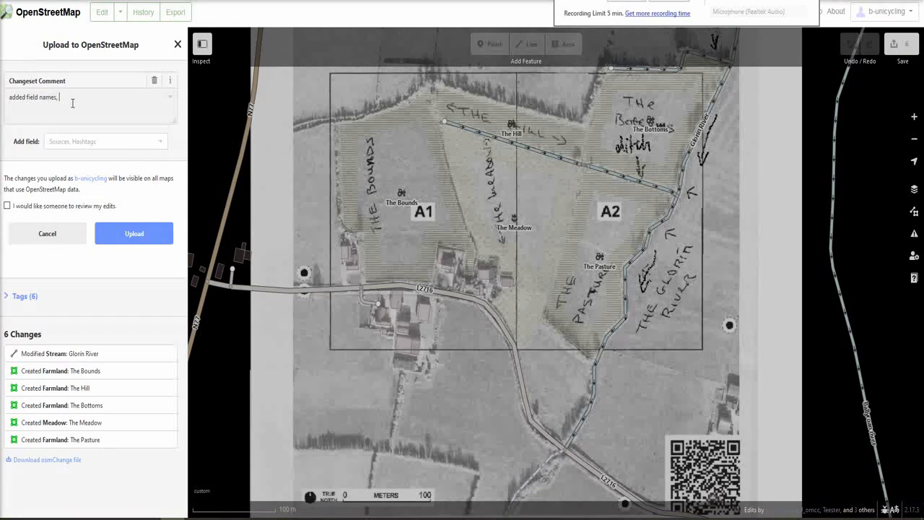
{"action": "type", "text": "river name"}
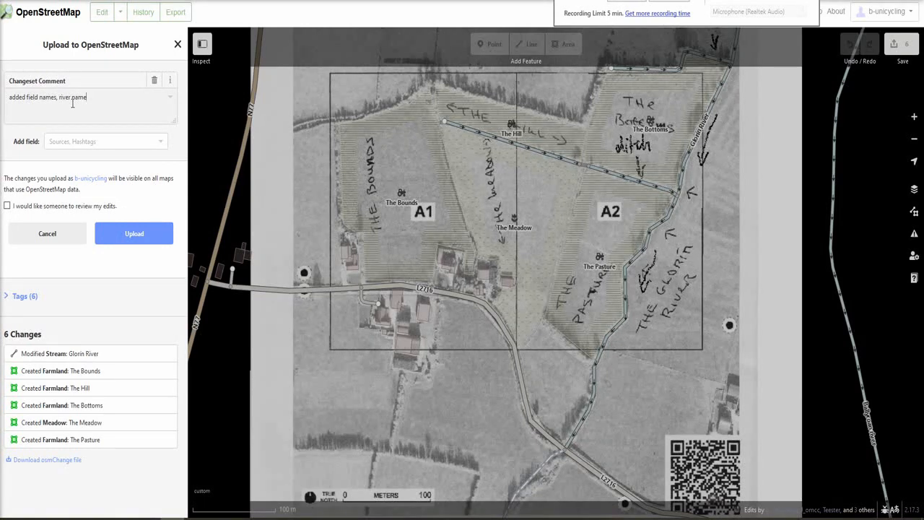
Add local knowledge as source and the #fieldnames hashtag, then upload the changeset.
{"action": "left_click", "coordinate": [104, 141]}
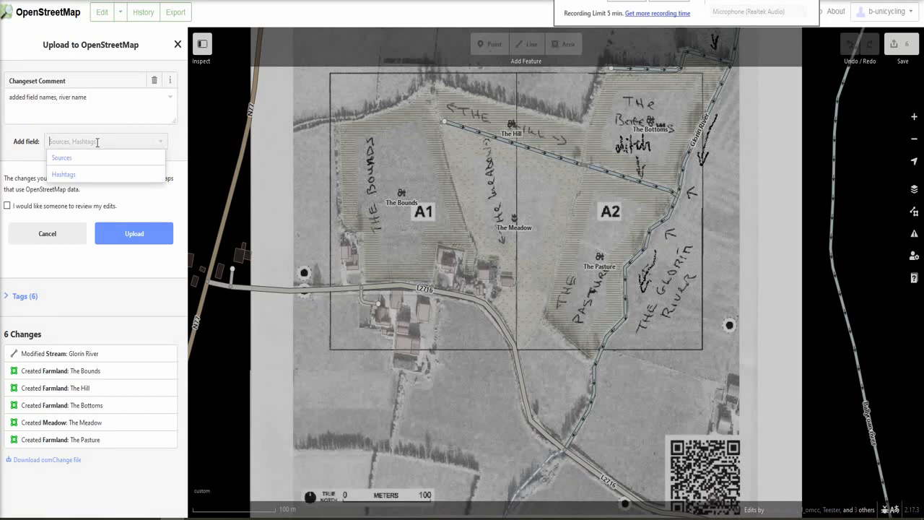
{"action": "left_click", "coordinate": [61, 157]}
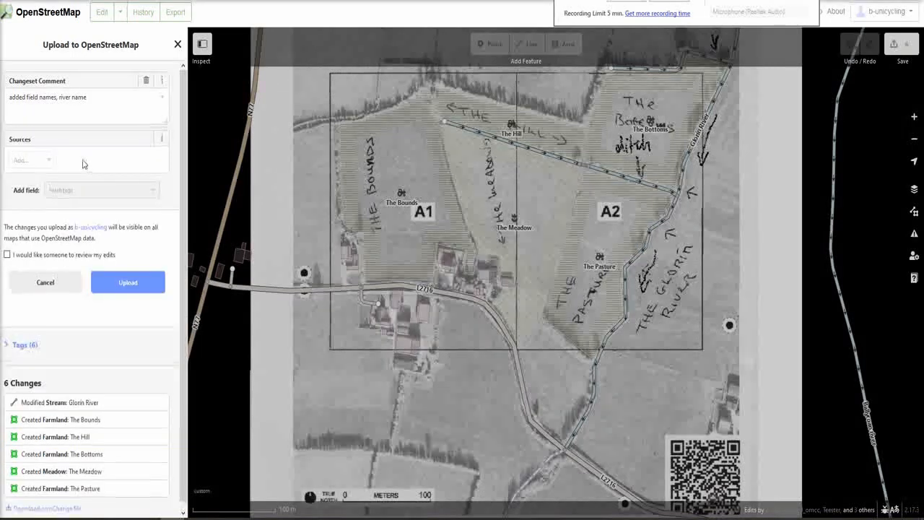
{"action": "type", "text": "knowledge"}
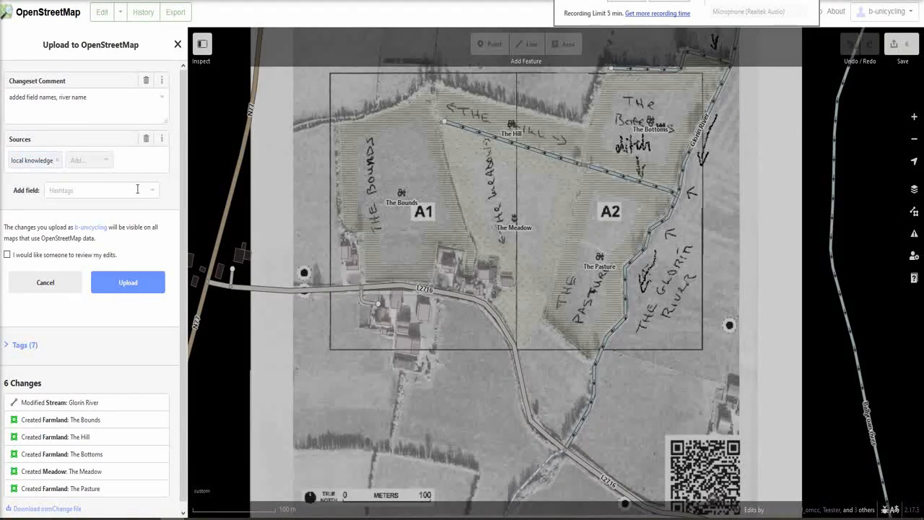
{"action": "mouse_move", "coordinate": [459, 260]}
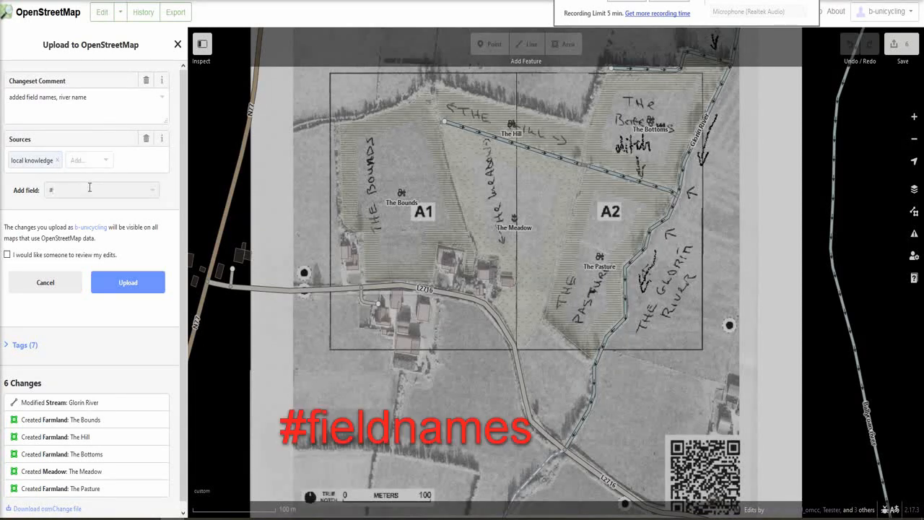
{"action": "type", "text": "#fieldnames"}
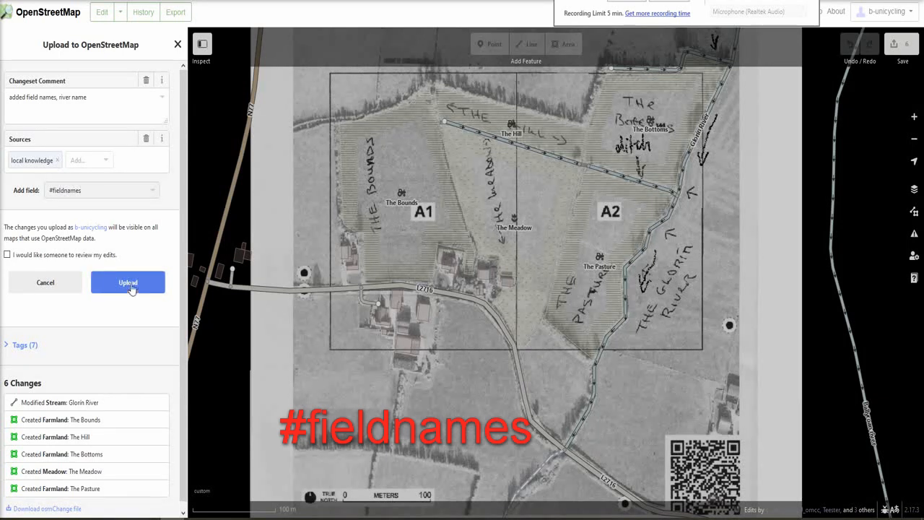
{"action": "left_click", "coordinate": [127, 282]}
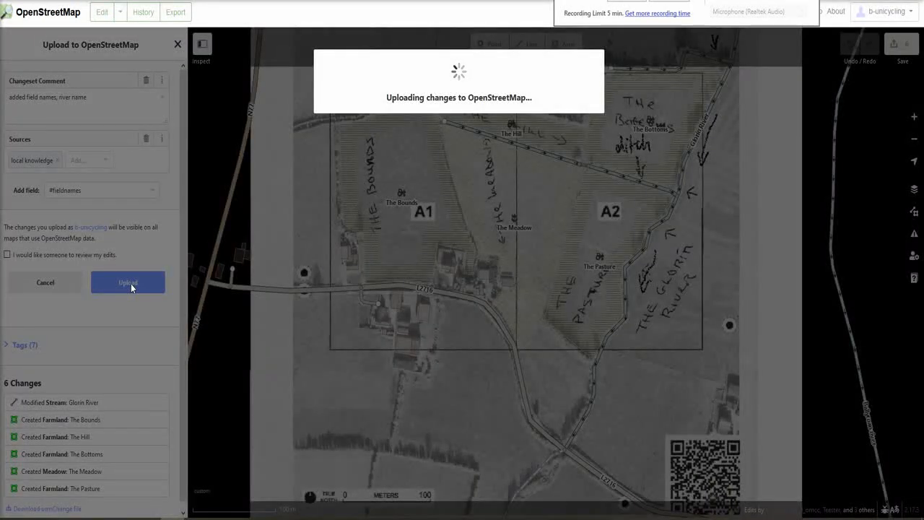
Finish the upload, zoom out over the field paper area and show background imagery options.
{"action": "left_click", "coordinate": [127, 282]}
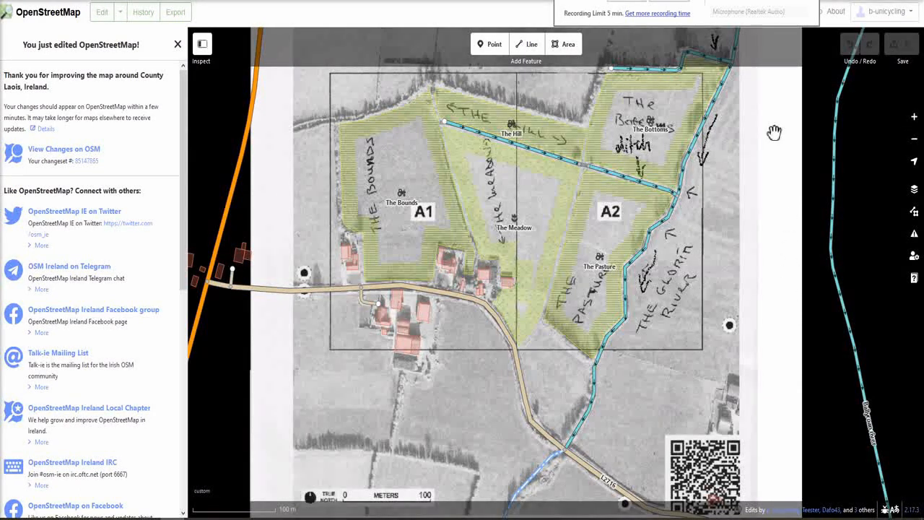
{"action": "mouse_move", "coordinate": [744, 280]}
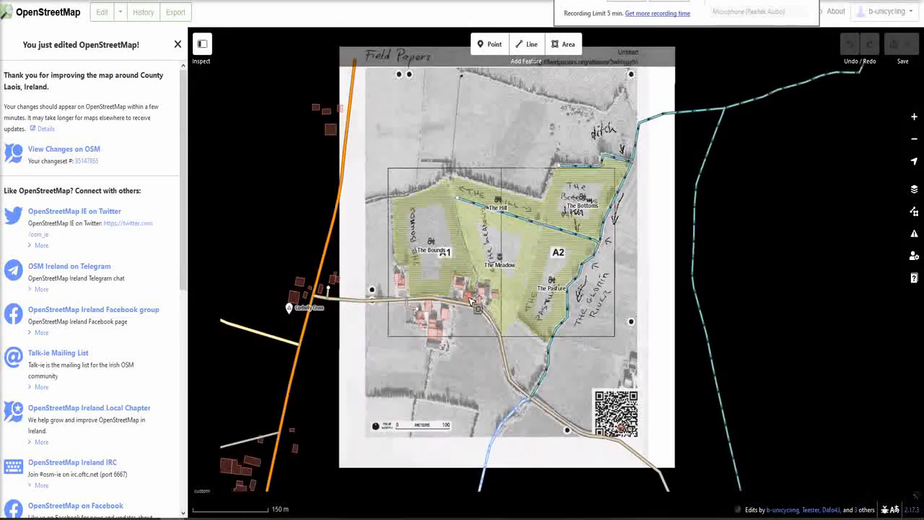
{"action": "scroll", "scroll_direction": "down", "scroll_amount": 3}
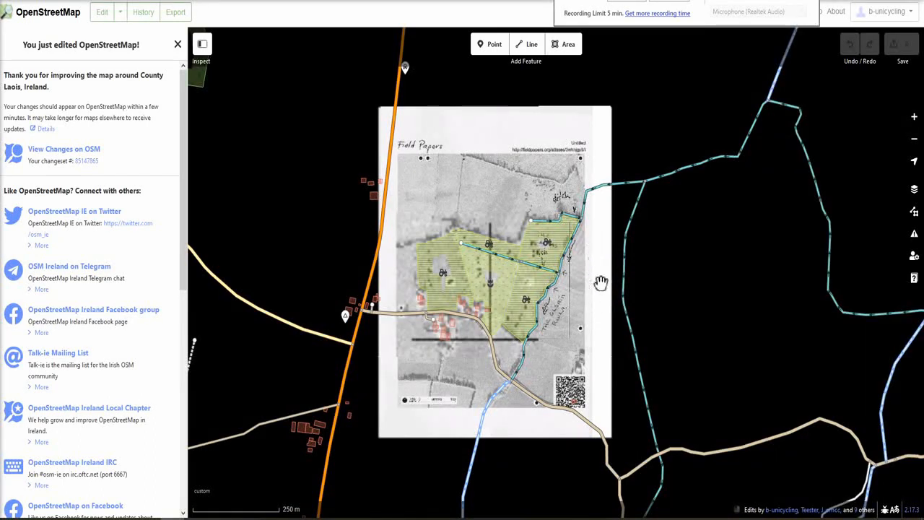
{"action": "mouse_move", "coordinate": [584, 165]}
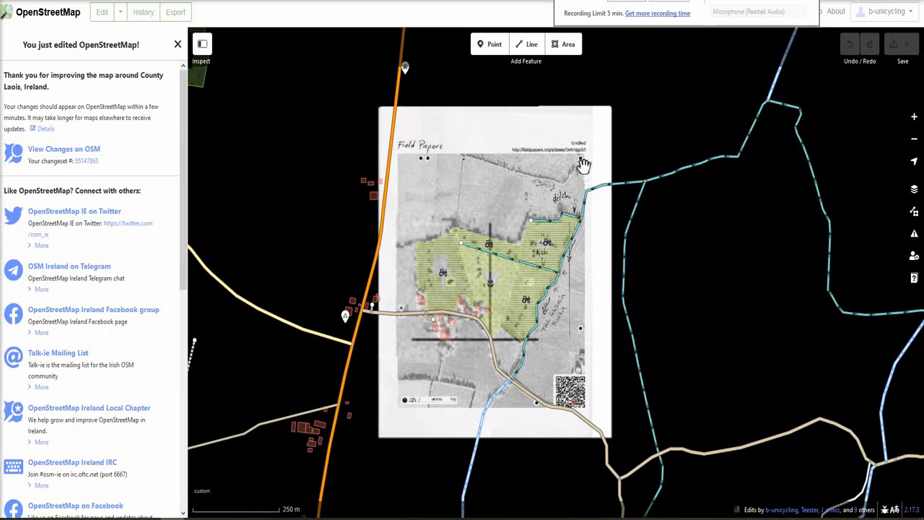
{"action": "mouse_move", "coordinate": [817, 231]}
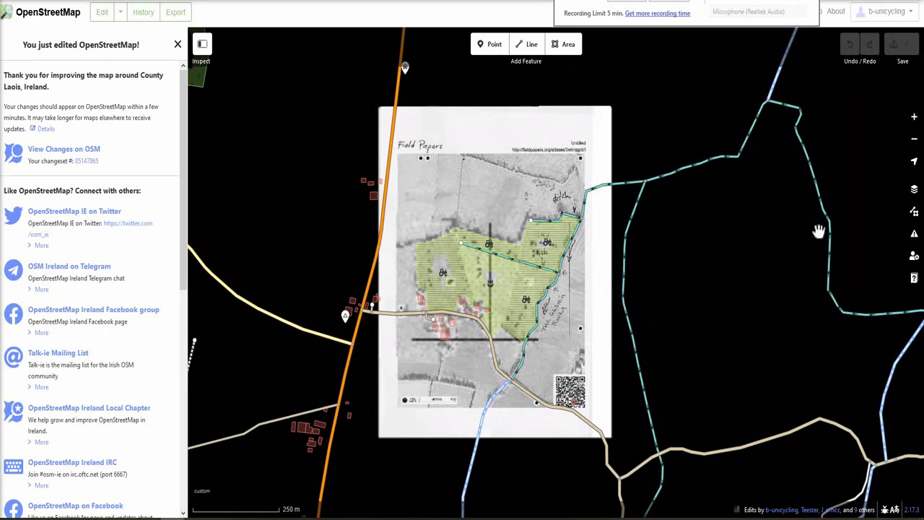
{"action": "left_click", "coordinate": [912, 191]}
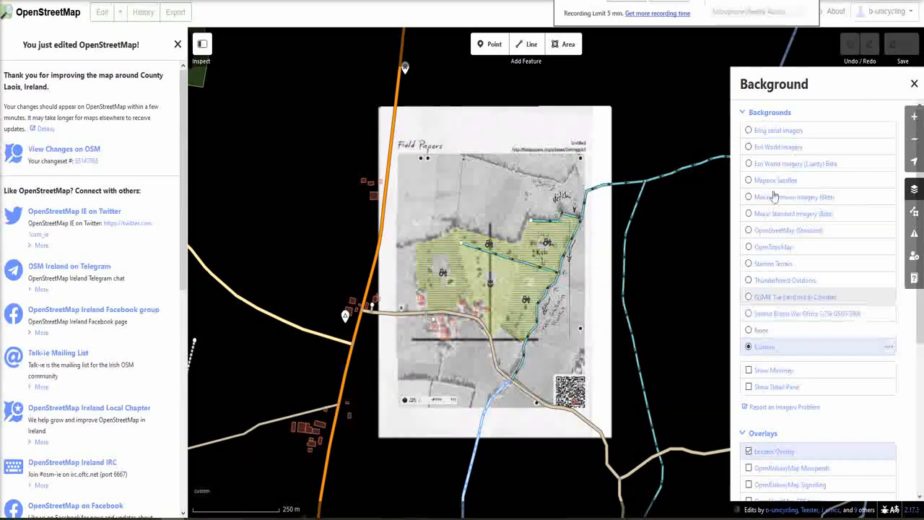
{"action": "mouse_move", "coordinate": [778, 130]}
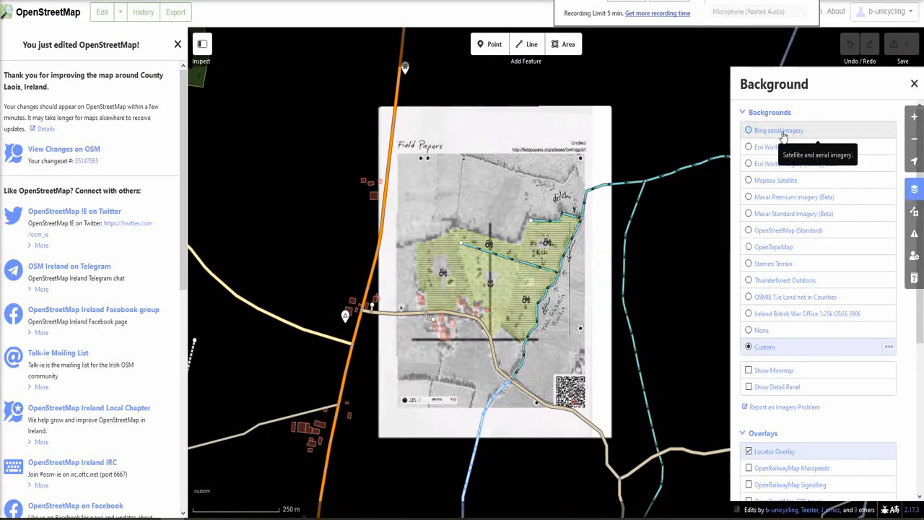
Switch the editor background to Bing aerial imagery beneath the mapped fields.
{"action": "left_click", "coordinate": [747, 130]}
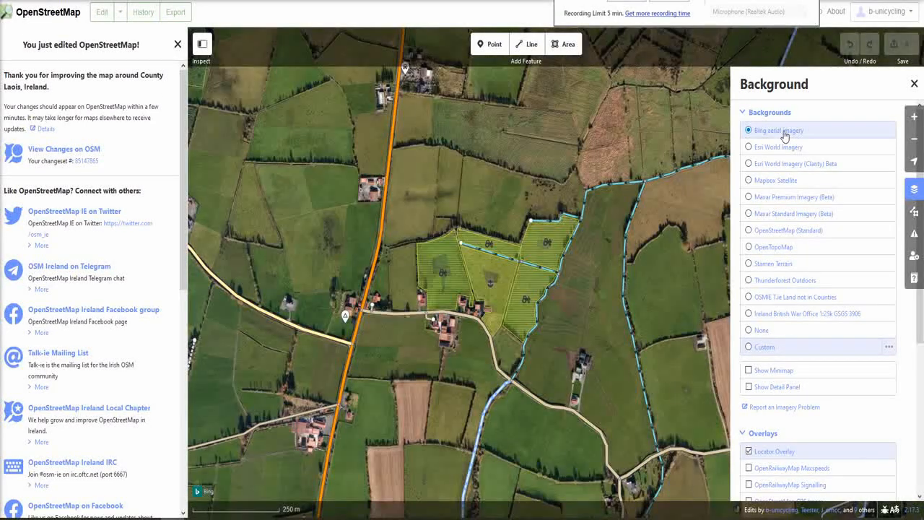
{"action": "mouse_move", "coordinate": [776, 391]}
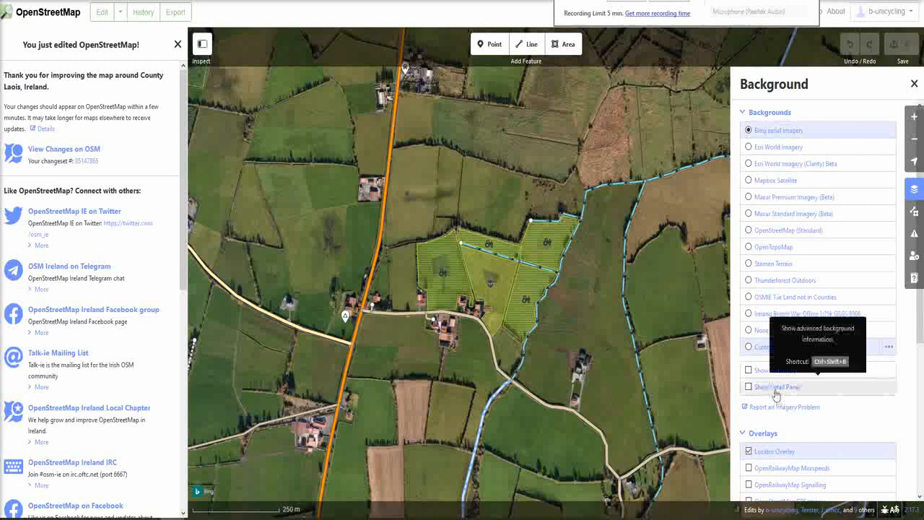
{"action": "mouse_move", "coordinate": [788, 347]}
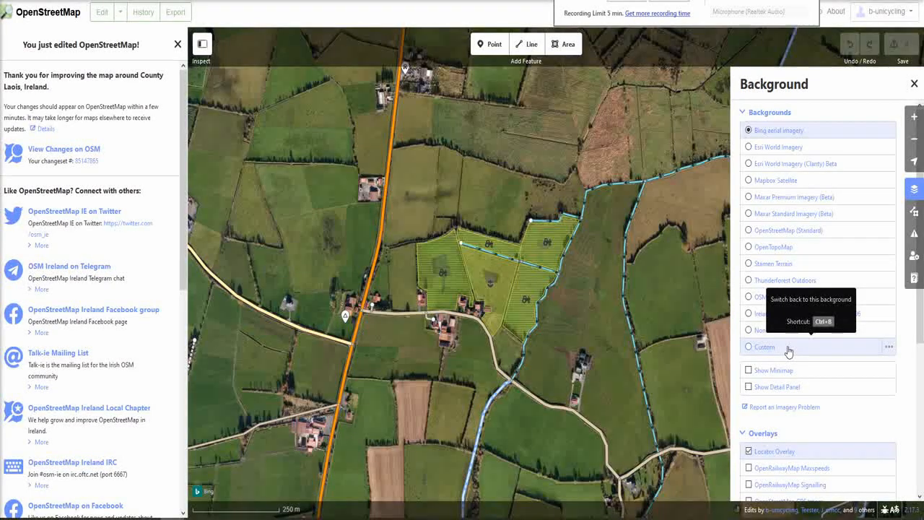
{"action": "mouse_move", "coordinate": [55, 44]}
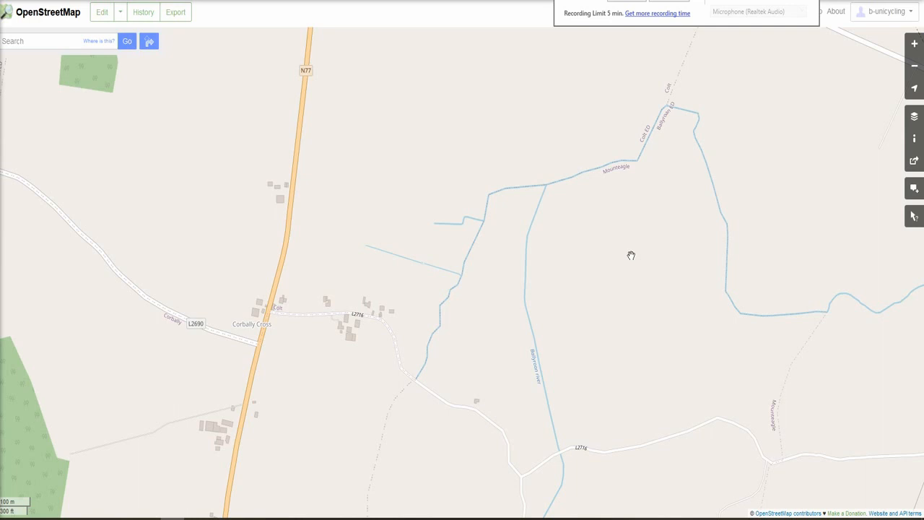
{"action": "mouse_move", "coordinate": [623, 256]}
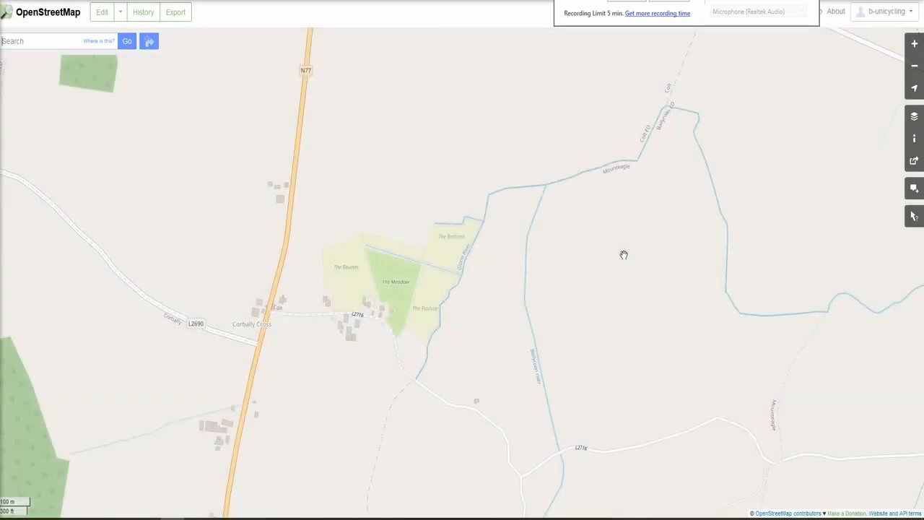
Pan the live map to centre The Bounds, The Meadow, The Pasture, The Bottoms and The Hill.
{"action": "left_click_drag", "start_coordinate": [624, 254], "coordinate": [516, 299]}
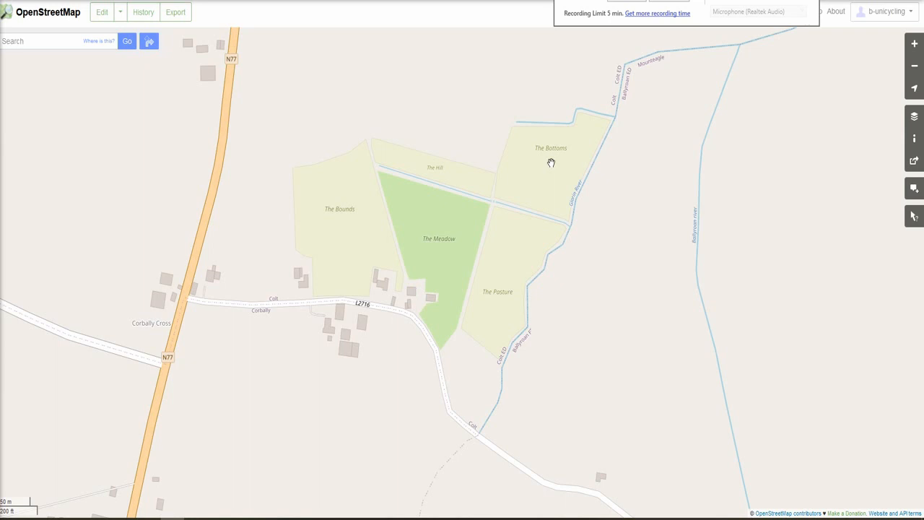
{"action": "mouse_move", "coordinate": [577, 179]}
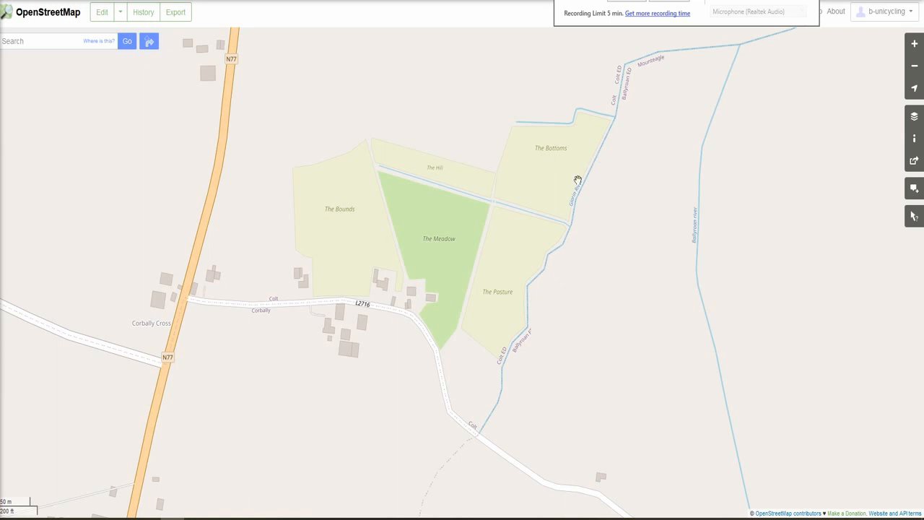
{"action": "mouse_move", "coordinate": [576, 176]}
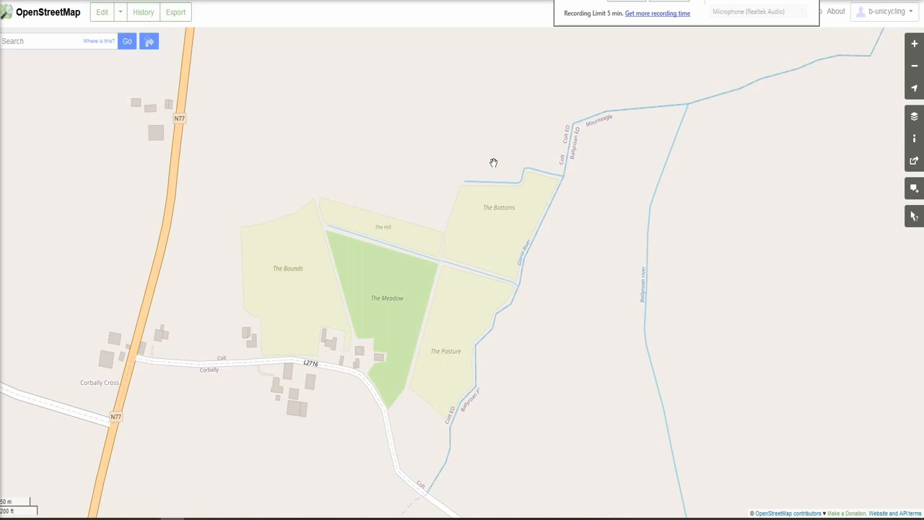
{"action": "mouse_move", "coordinate": [514, 242]}
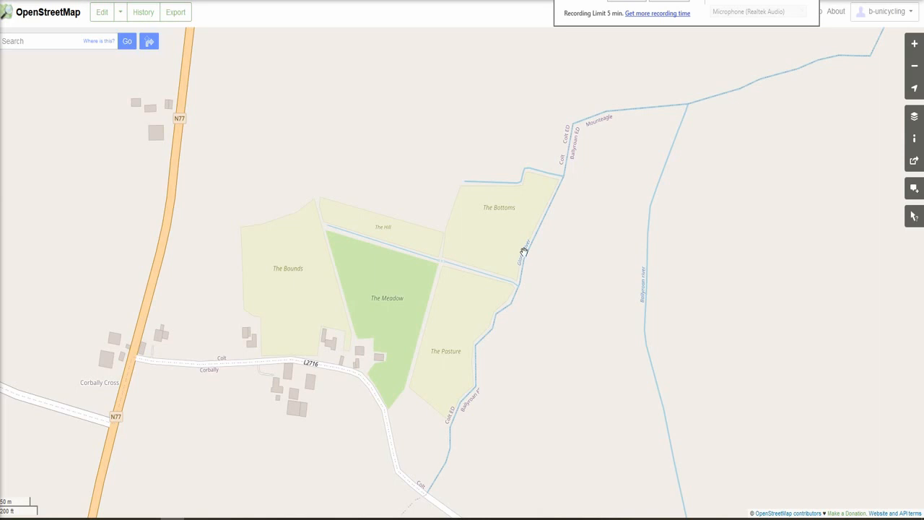
{"action": "mouse_move", "coordinate": [574, 238]}
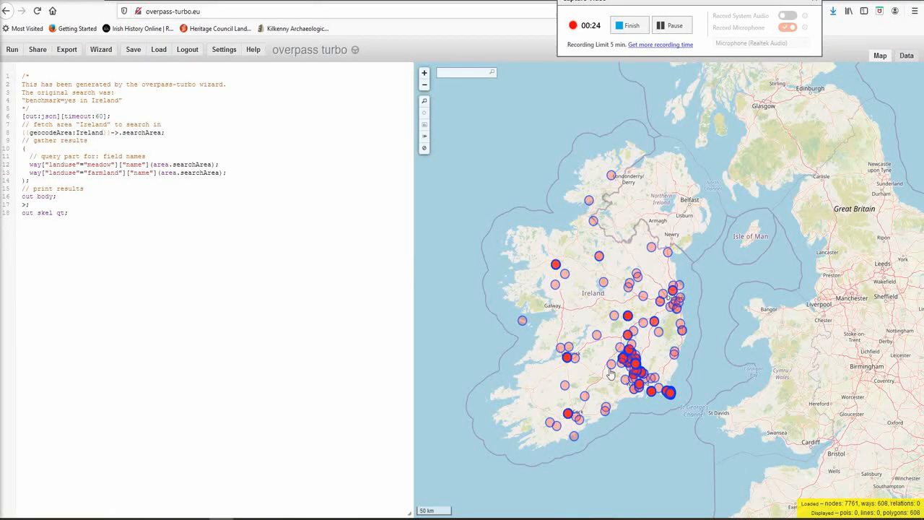
{"action": "mouse_move", "coordinate": [537, 159]}
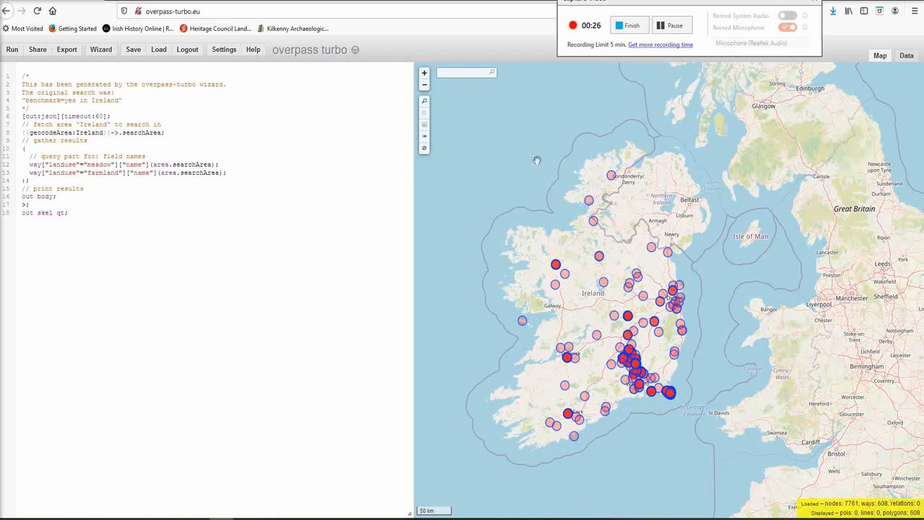